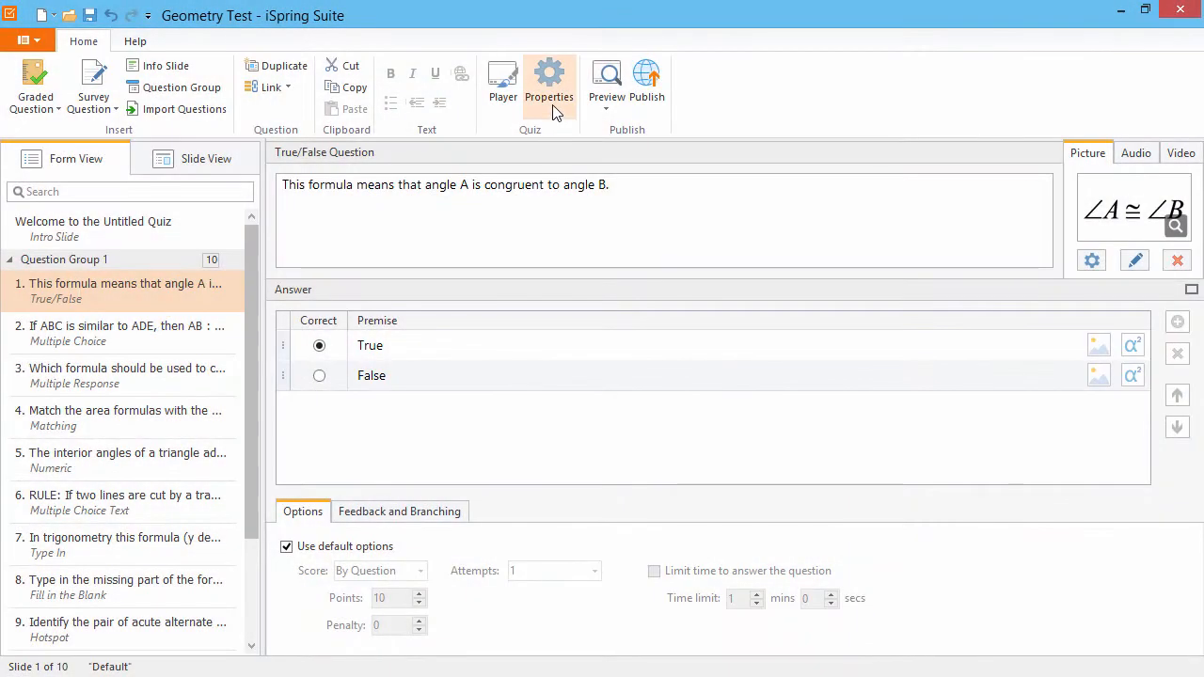
- Open Quiz Properties from the Home ribbon and select the Result section
{"action": "left_click", "coordinate": [548, 83]}
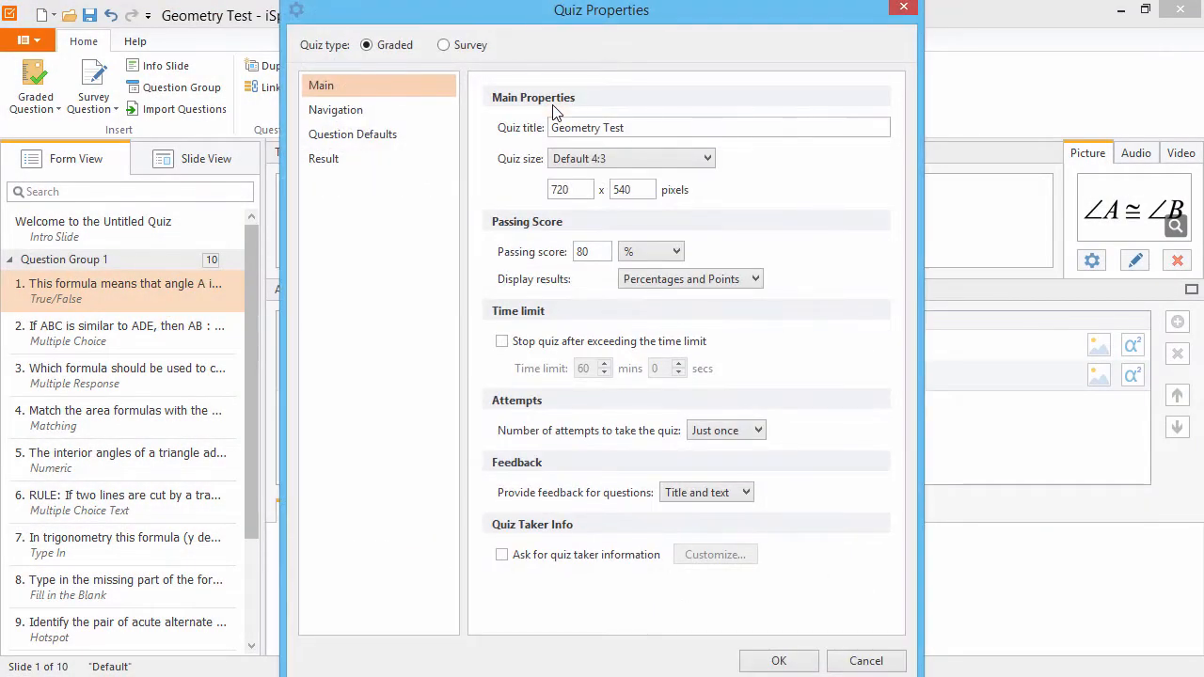
{"action": "left_click", "coordinate": [323, 158]}
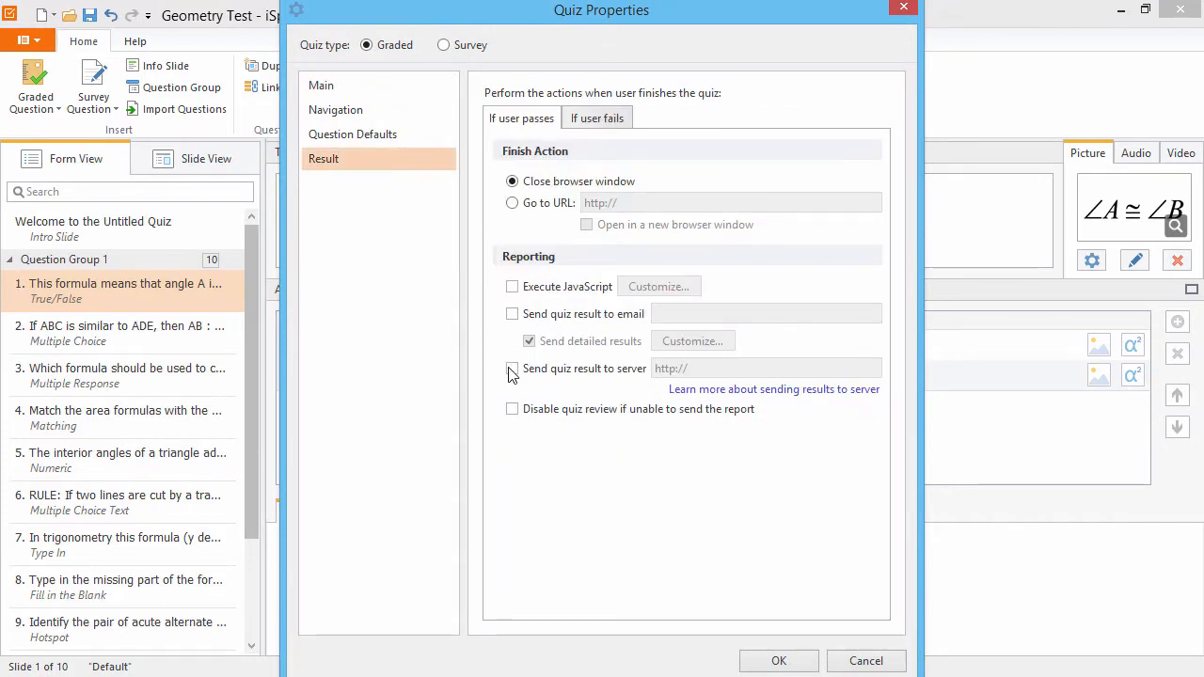
- Enable 'Send quiz result to server' for passing learners, then show the If user fails tab
{"action": "left_click", "coordinate": [512, 368]}
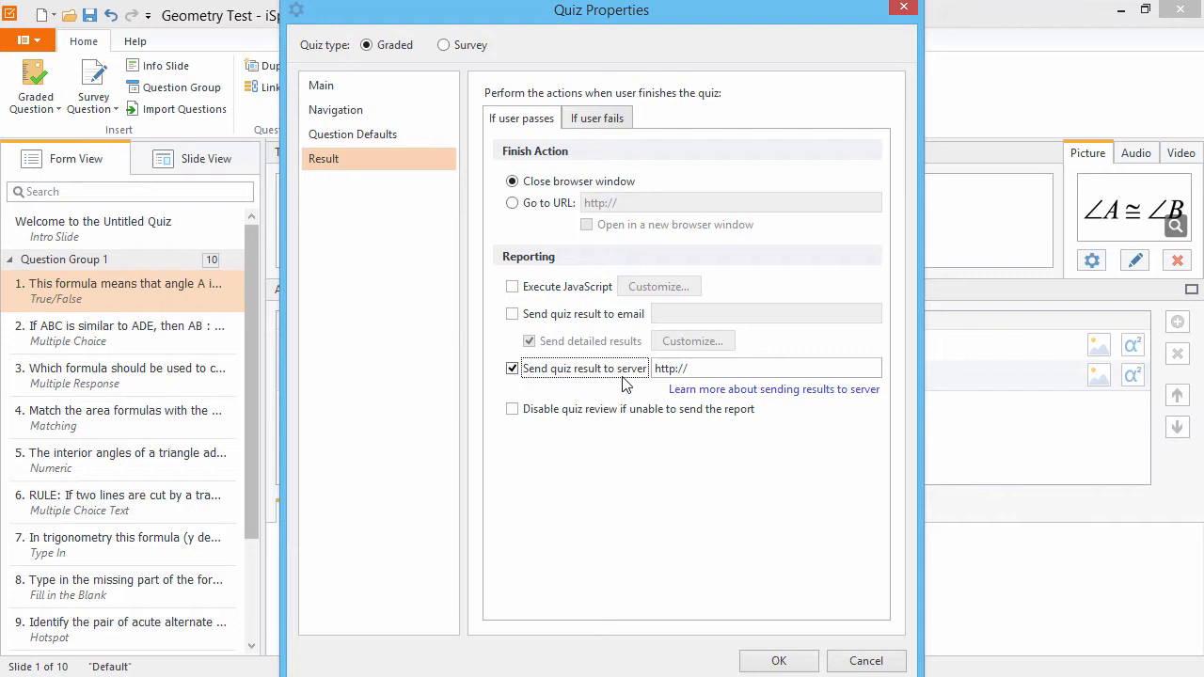
{"action": "left_click", "coordinate": [766, 368]}
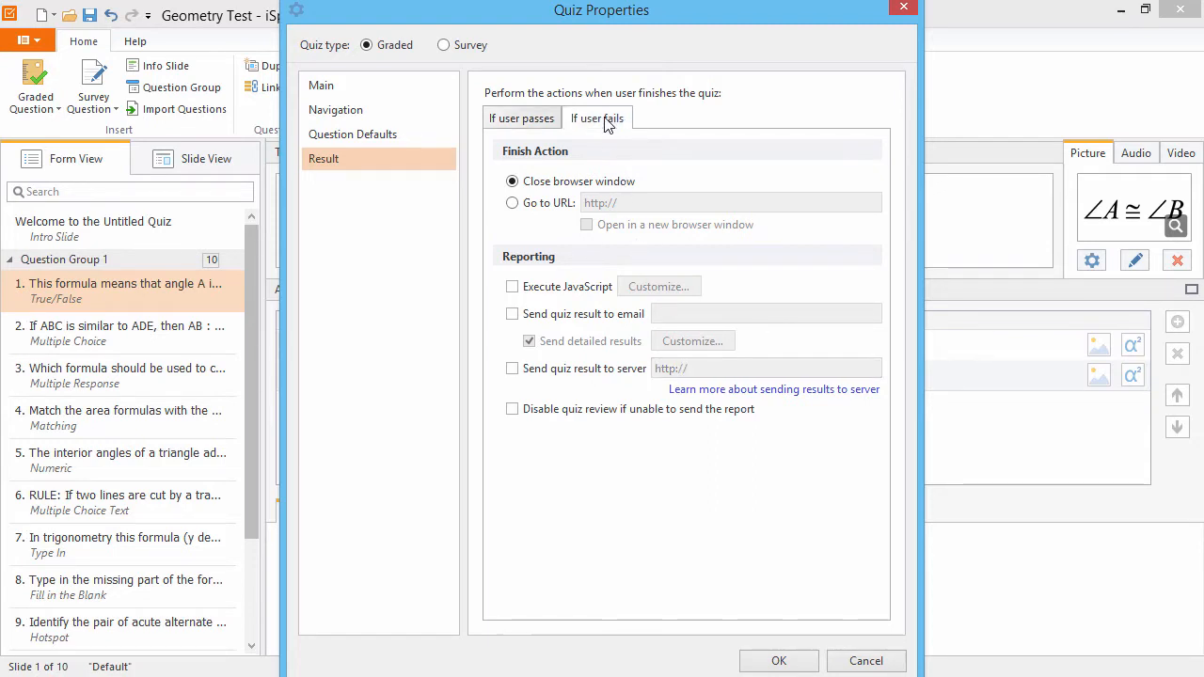
- Enable 'Send quiz result to server' for failing learners and open the 'Learn more' article
{"action": "left_click", "coordinate": [512, 368]}
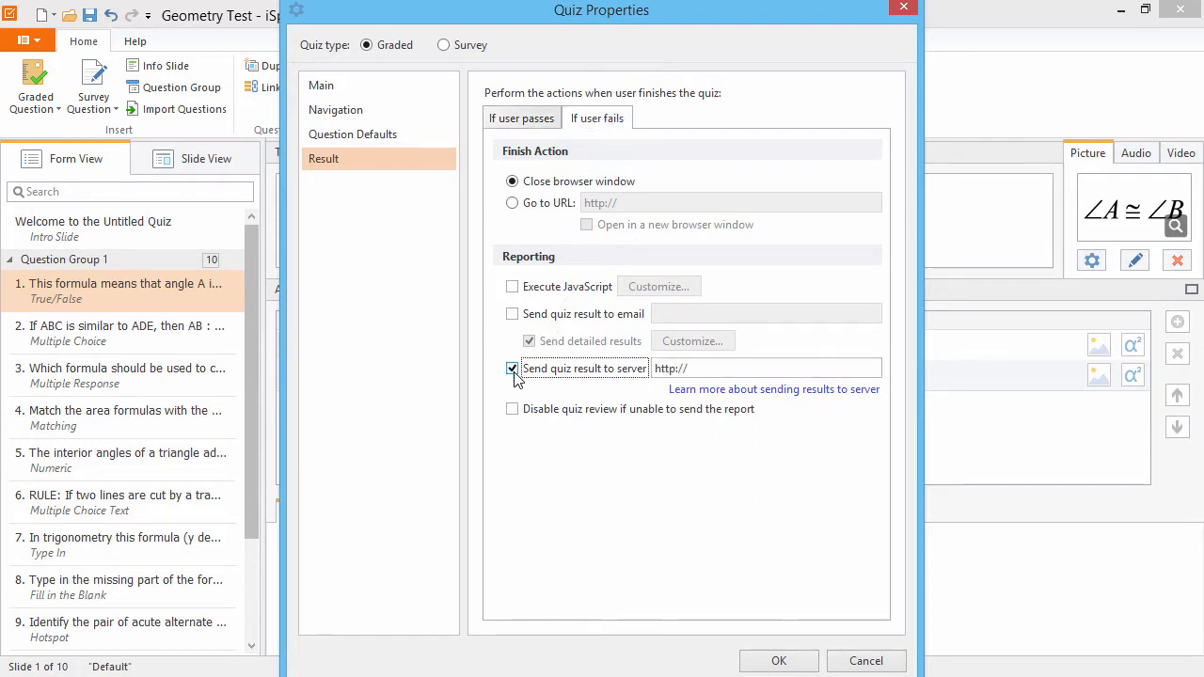
{"action": "left_click", "coordinate": [512, 368]}
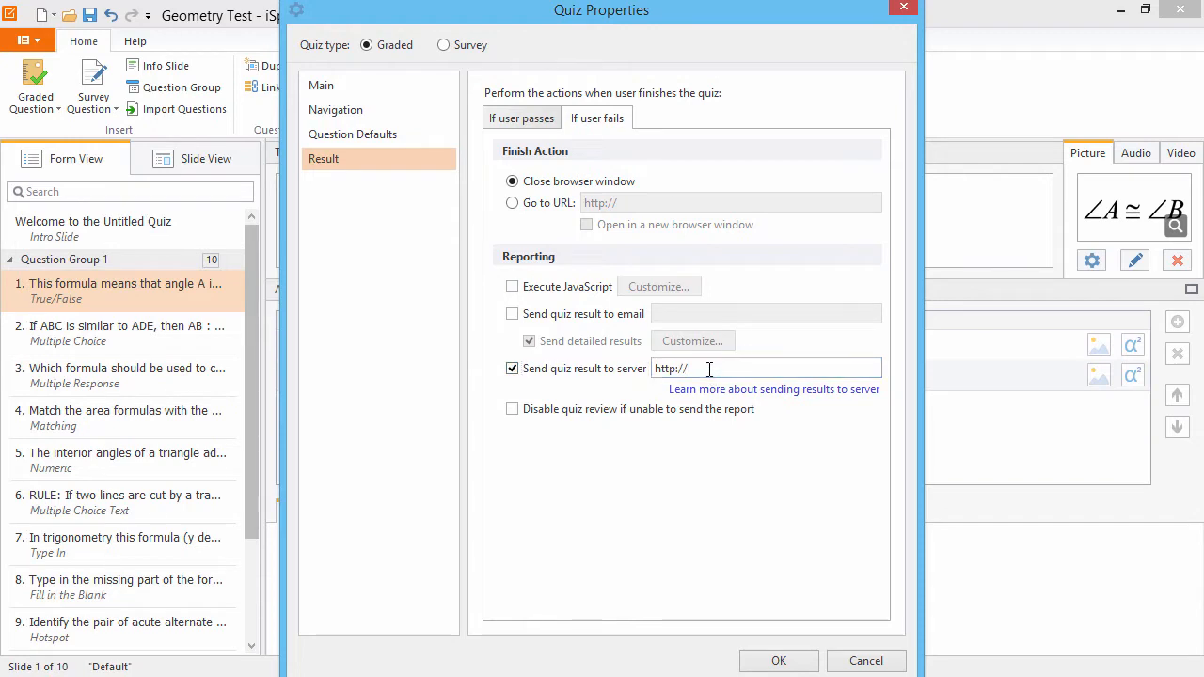
{"action": "mouse_move", "coordinate": [769, 402]}
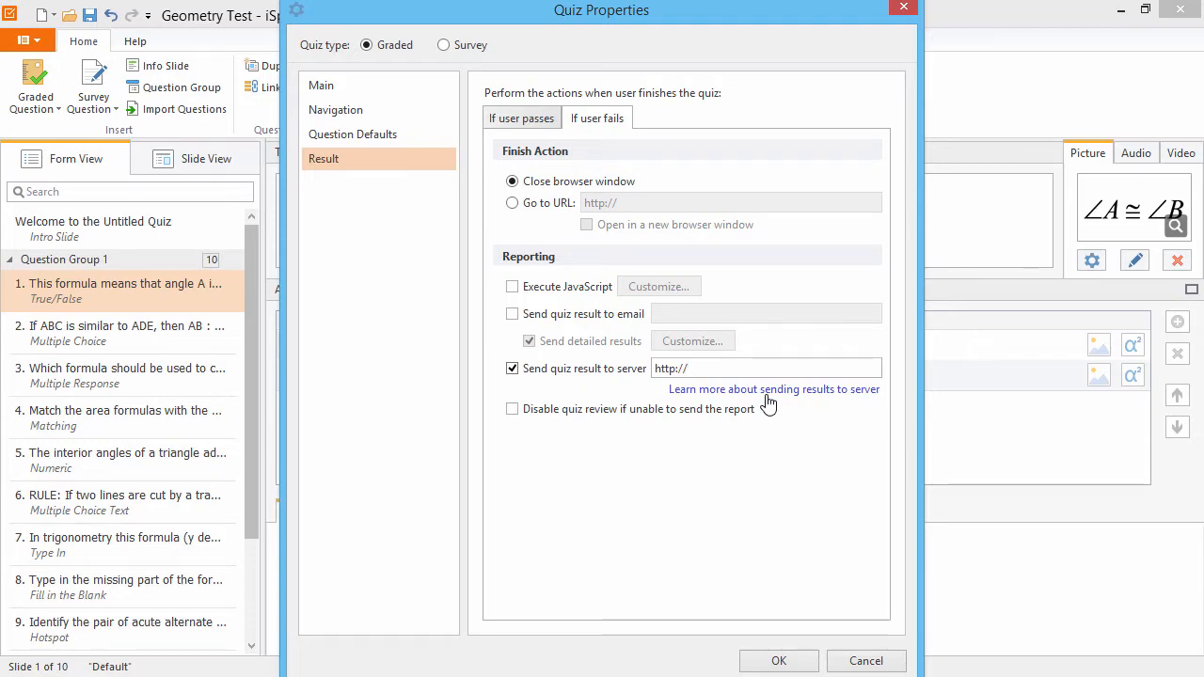
{"action": "left_click", "coordinate": [773, 389]}
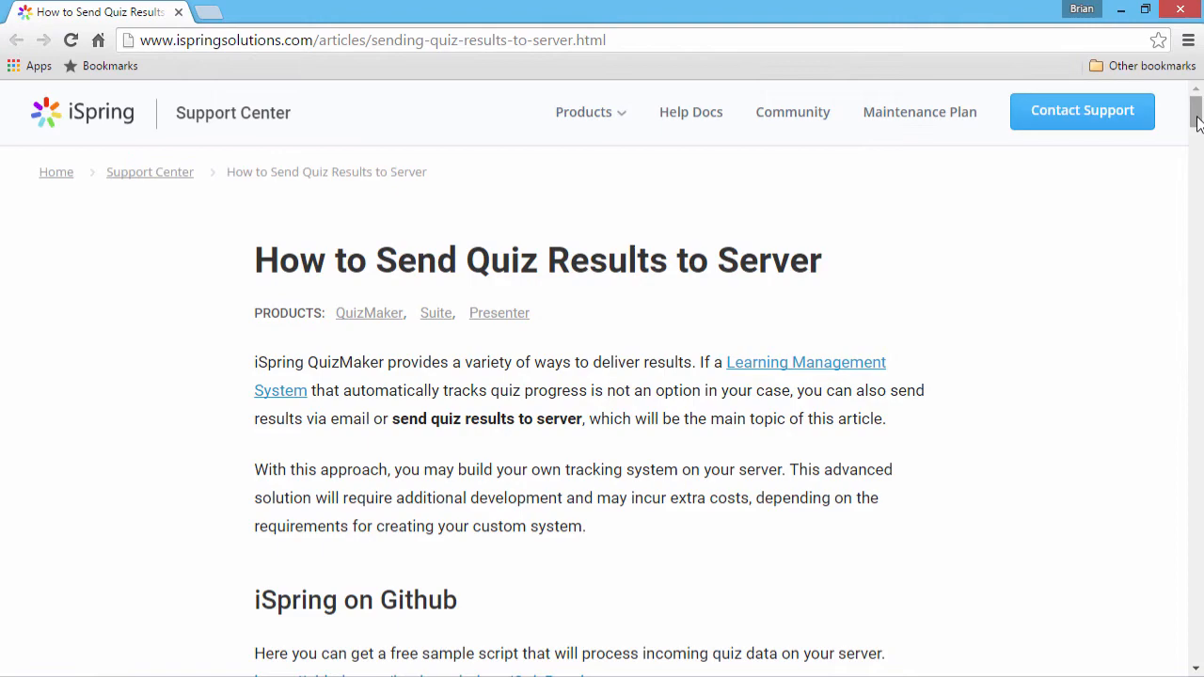
- Scroll the support article down to the 'List of variables used by QuizMaker' table
{"action": "scroll", "scroll_direction": "down", "scroll_amount": 3}
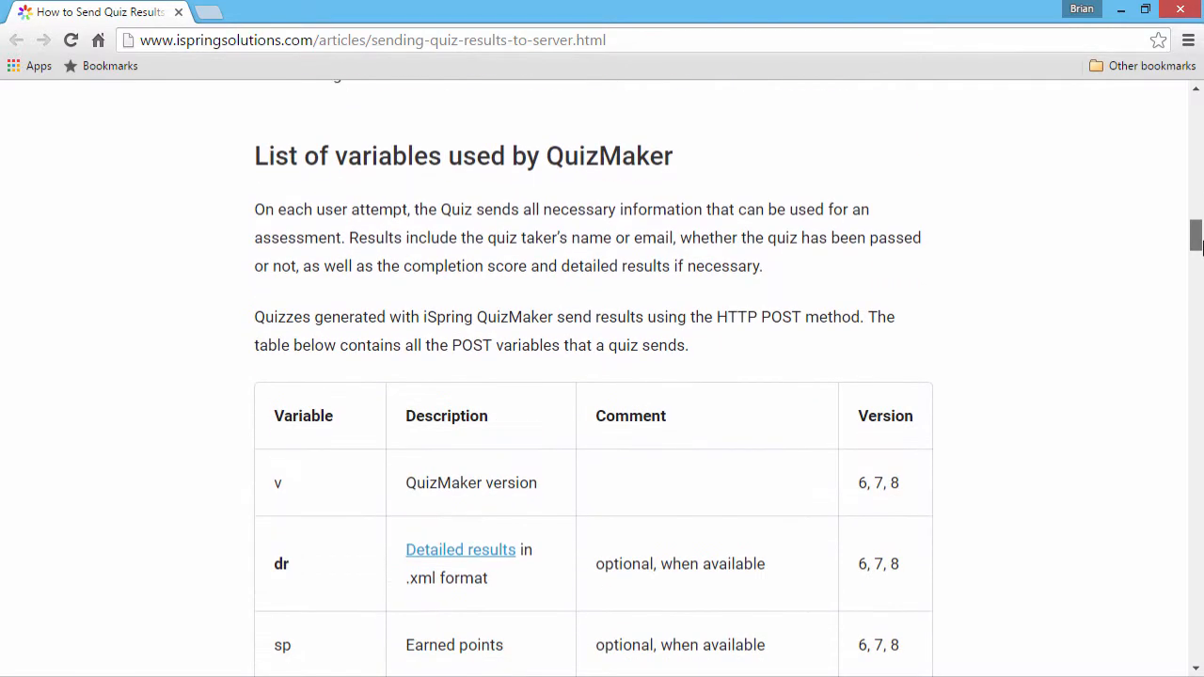
{"action": "scroll", "scroll_direction": "down", "scroll_amount": 3}
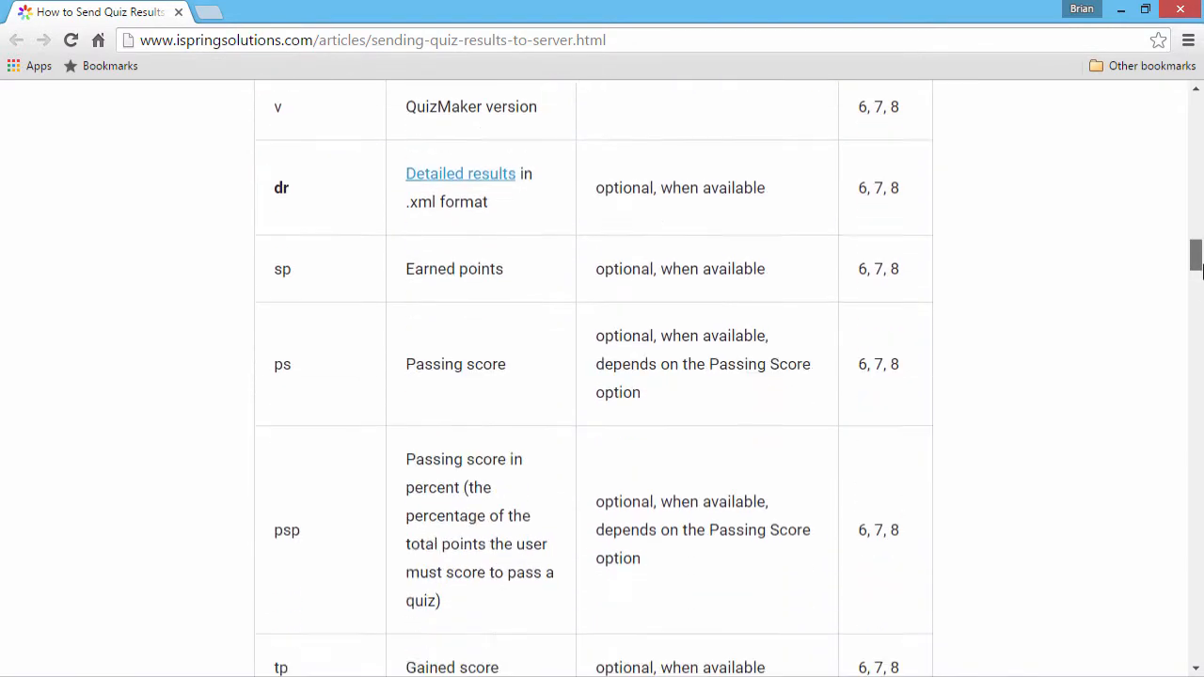
{"action": "scroll", "scroll_direction": "down", "scroll_amount": 3}
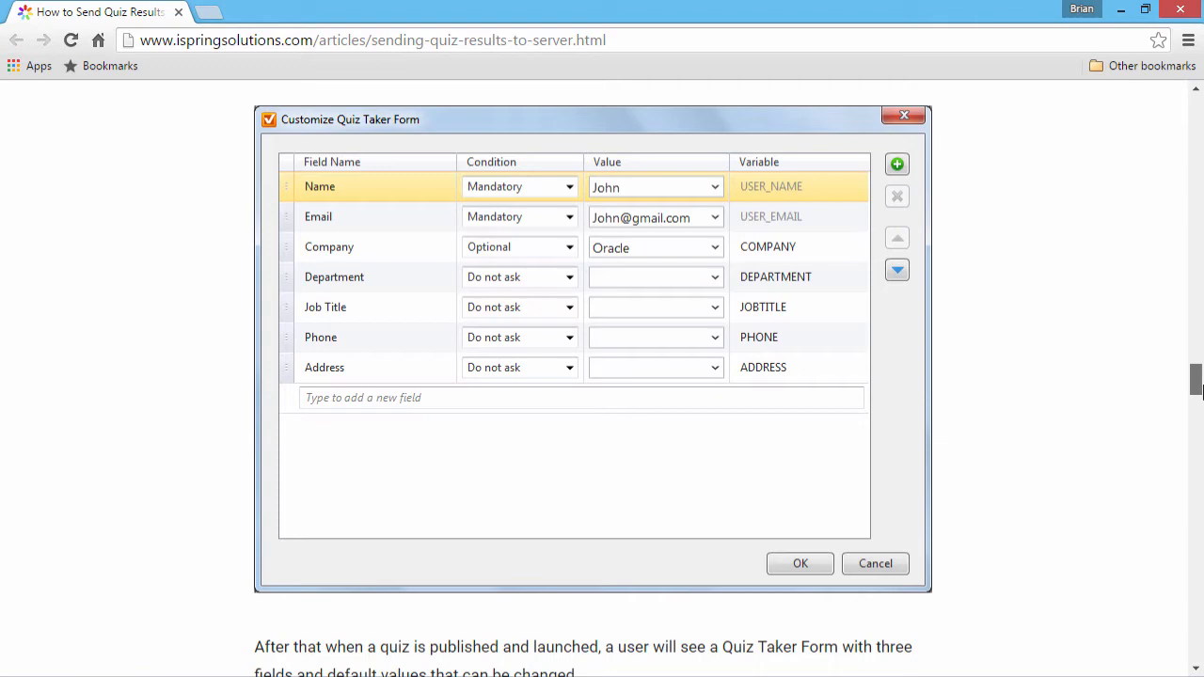
- Scroll past the Customize Quiz Taker Form example to the Detailed results XML excerpt
{"action": "scroll", "scroll_direction": "down", "scroll_amount": 3}
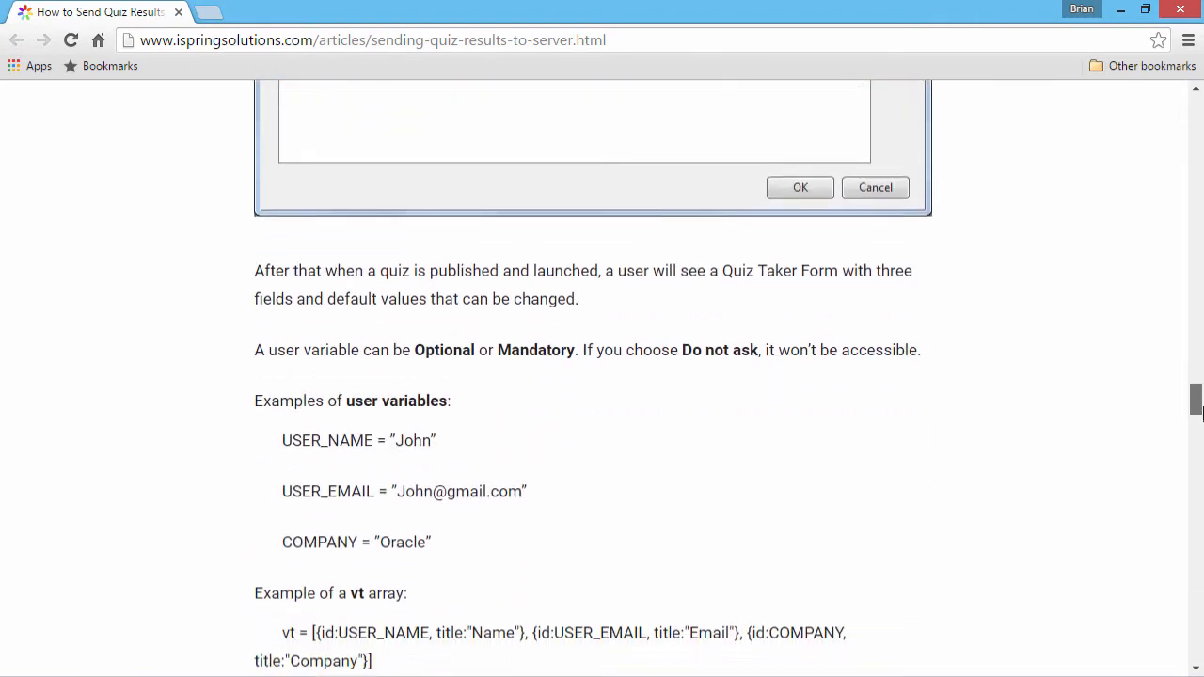
{"action": "scroll", "scroll_direction": "down", "scroll_amount": 3}
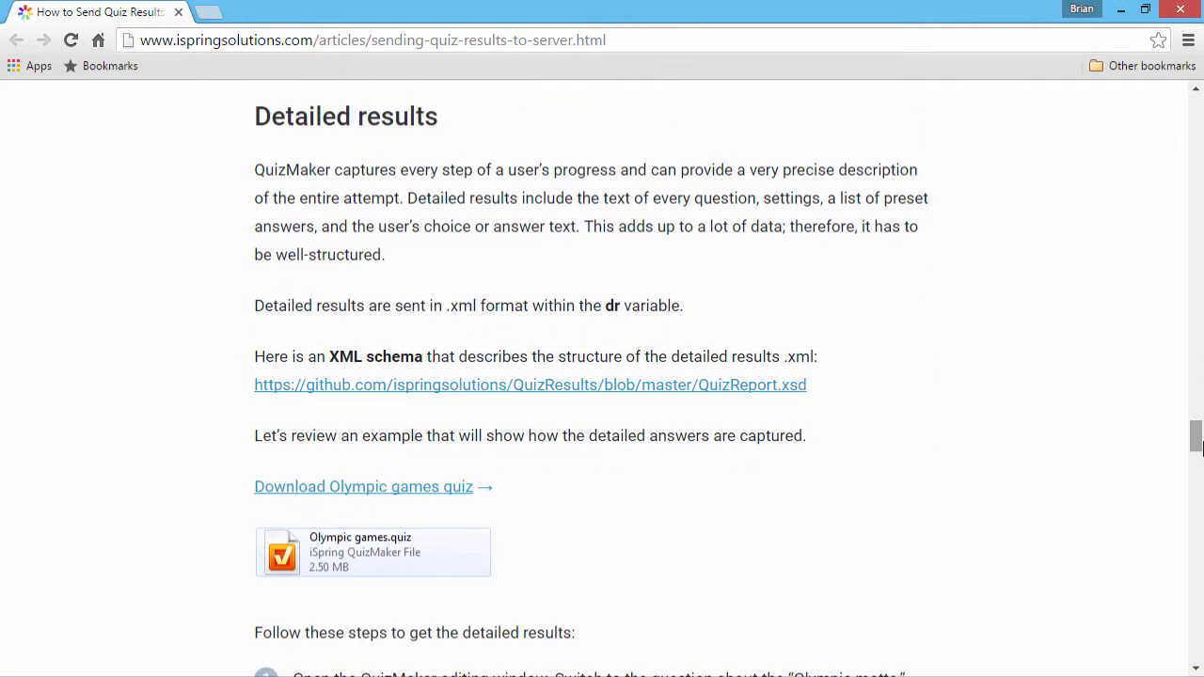
{"action": "mouse_move", "coordinate": [602, 385]}
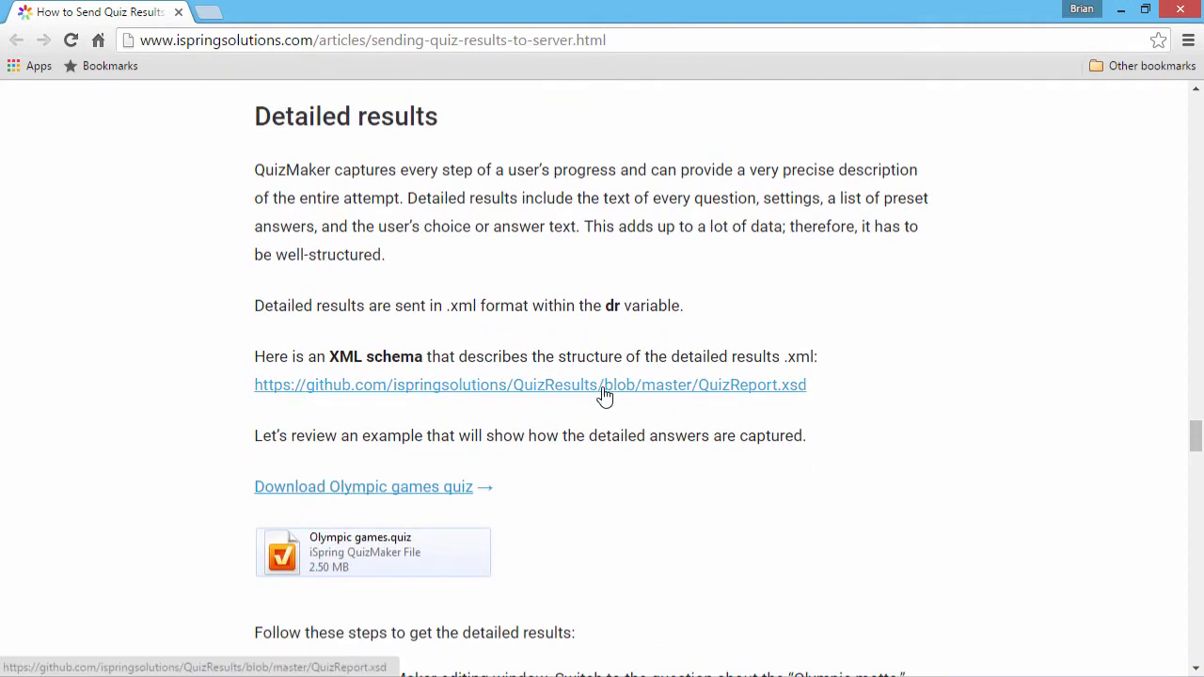
{"action": "mouse_move", "coordinate": [602, 385]}
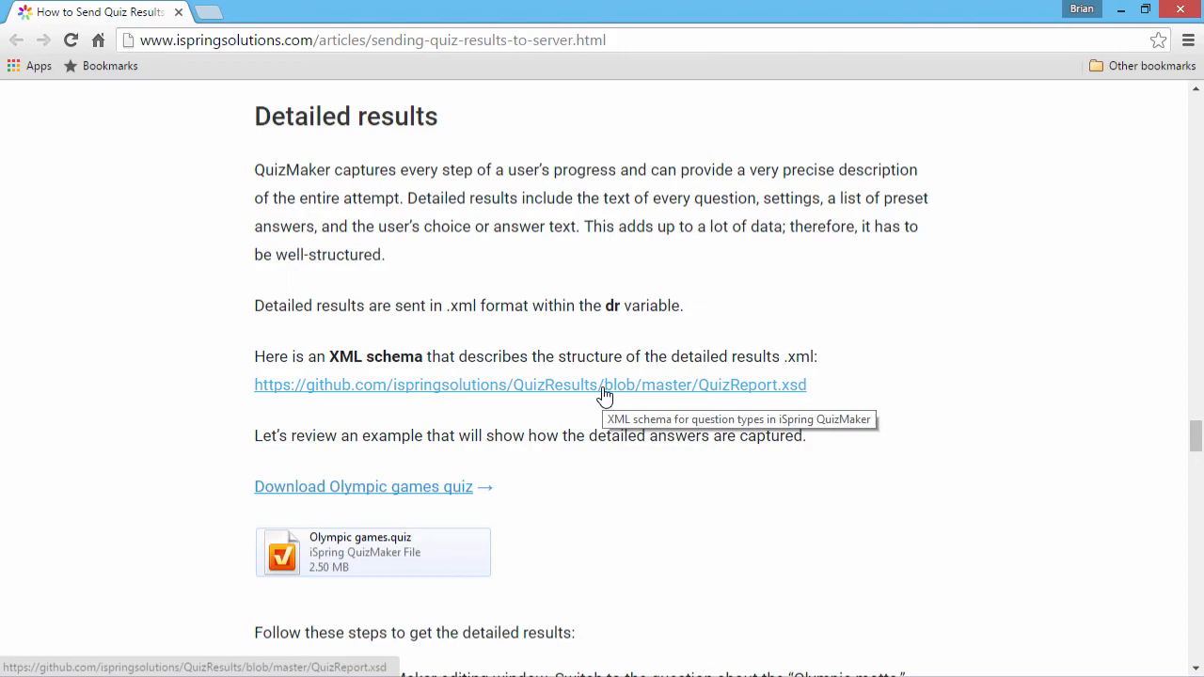
{"action": "mouse_move", "coordinate": [1191, 451]}
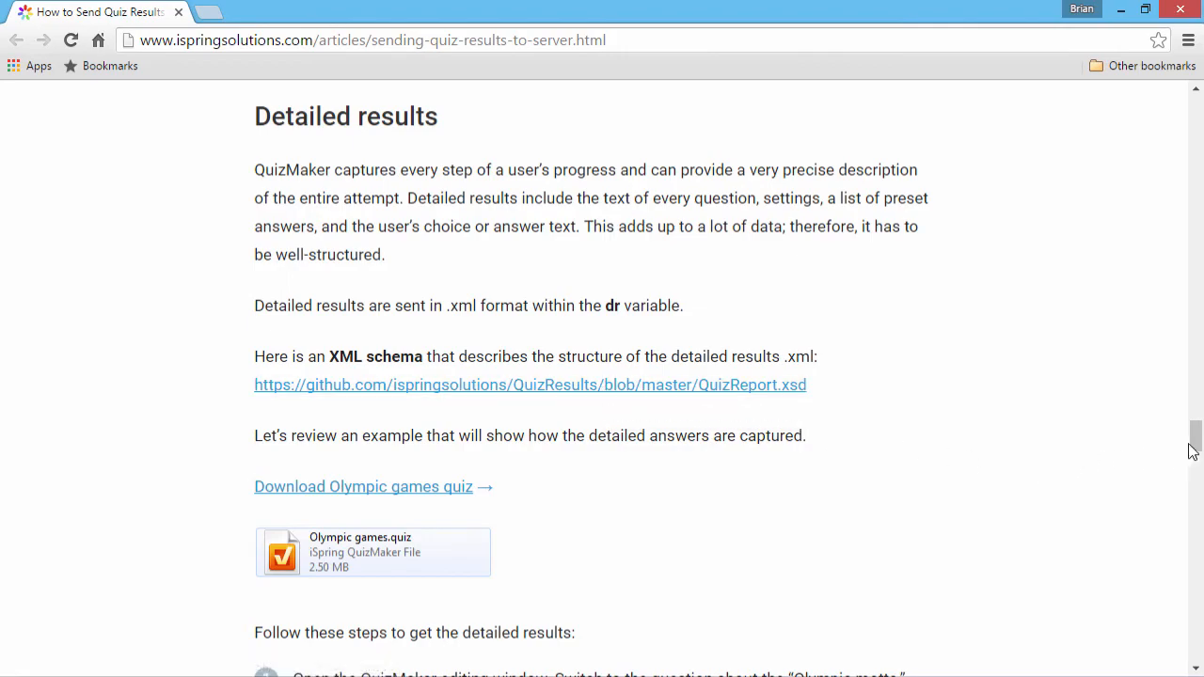
{"action": "scroll", "scroll_direction": "down", "scroll_amount": 3}
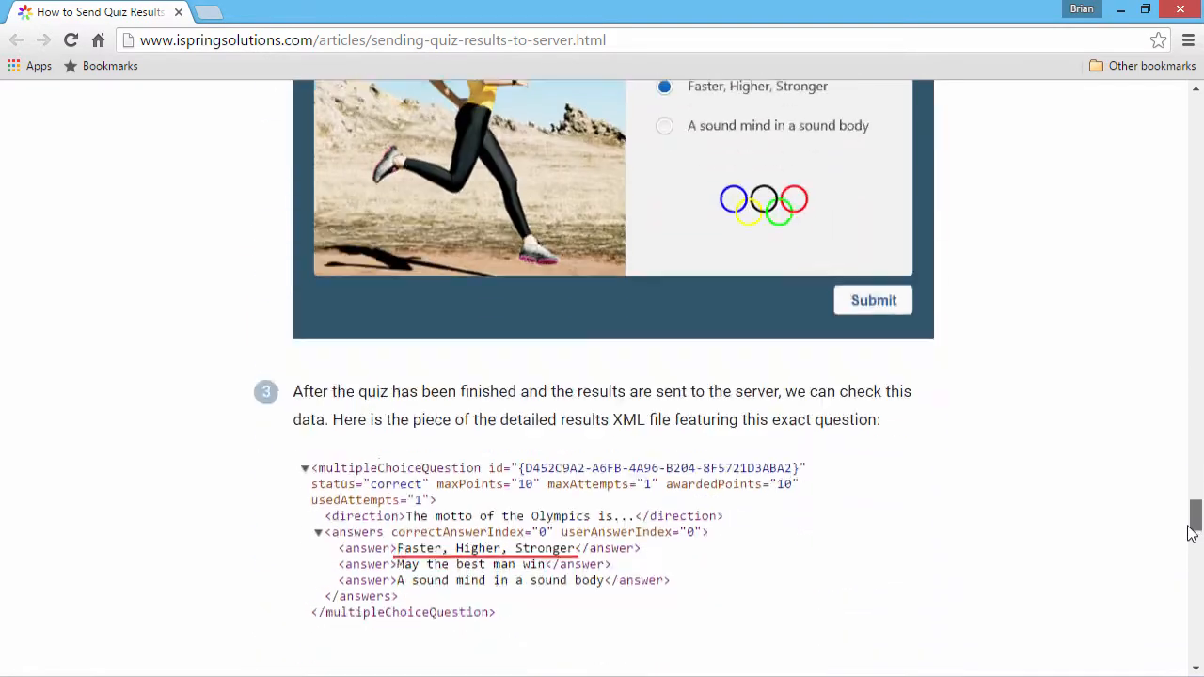
- Scroll through the 'Creating a PHP script' section down to the Support Note
{"action": "scroll", "scroll_direction": "down", "scroll_amount": 3}
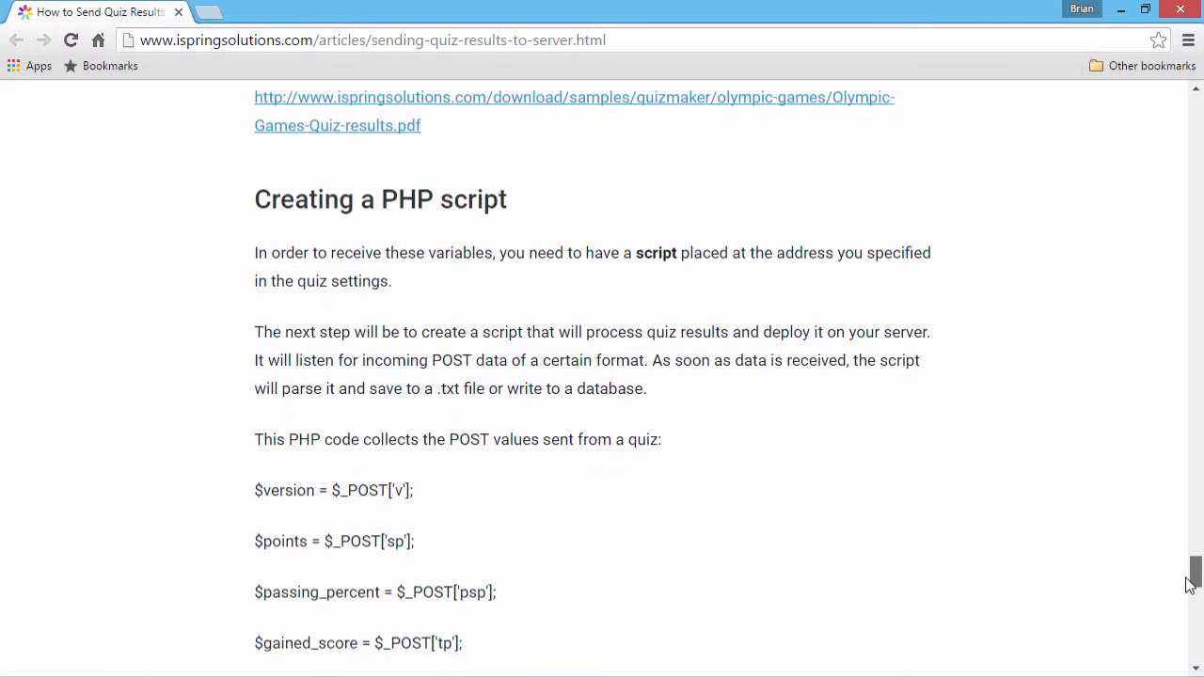
{"action": "scroll", "scroll_direction": "down", "scroll_amount": 3}
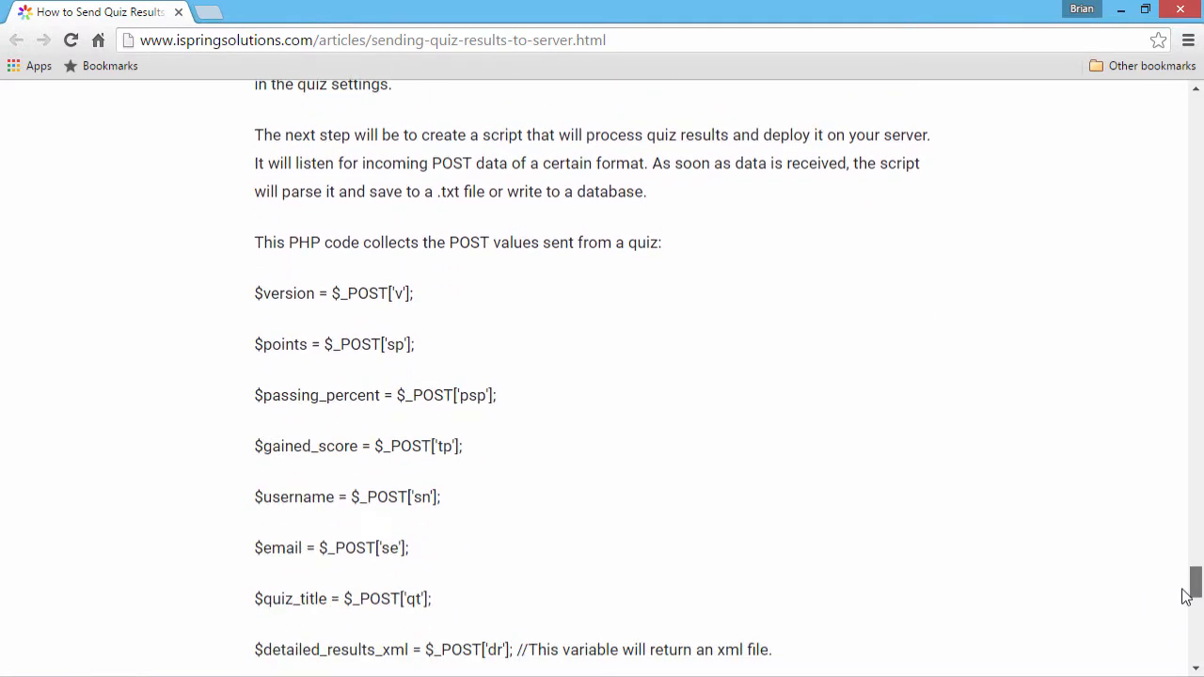
{"action": "scroll", "scroll_direction": "down", "scroll_amount": 3}
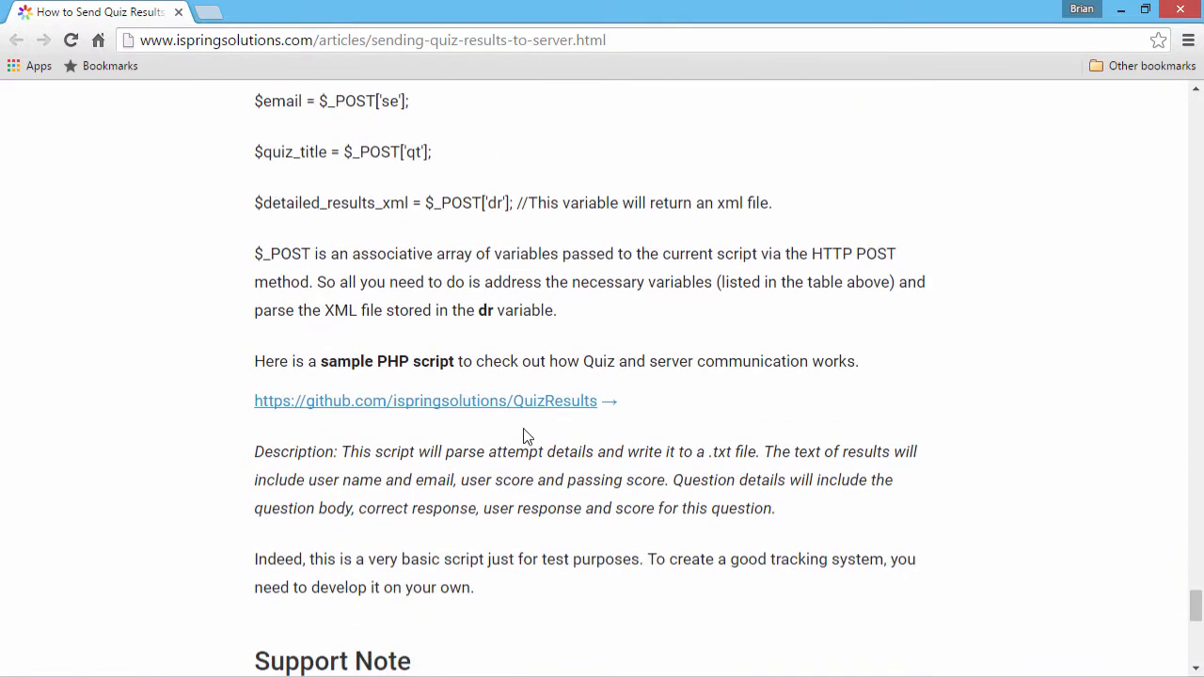
{"action": "mouse_move", "coordinate": [479, 411]}
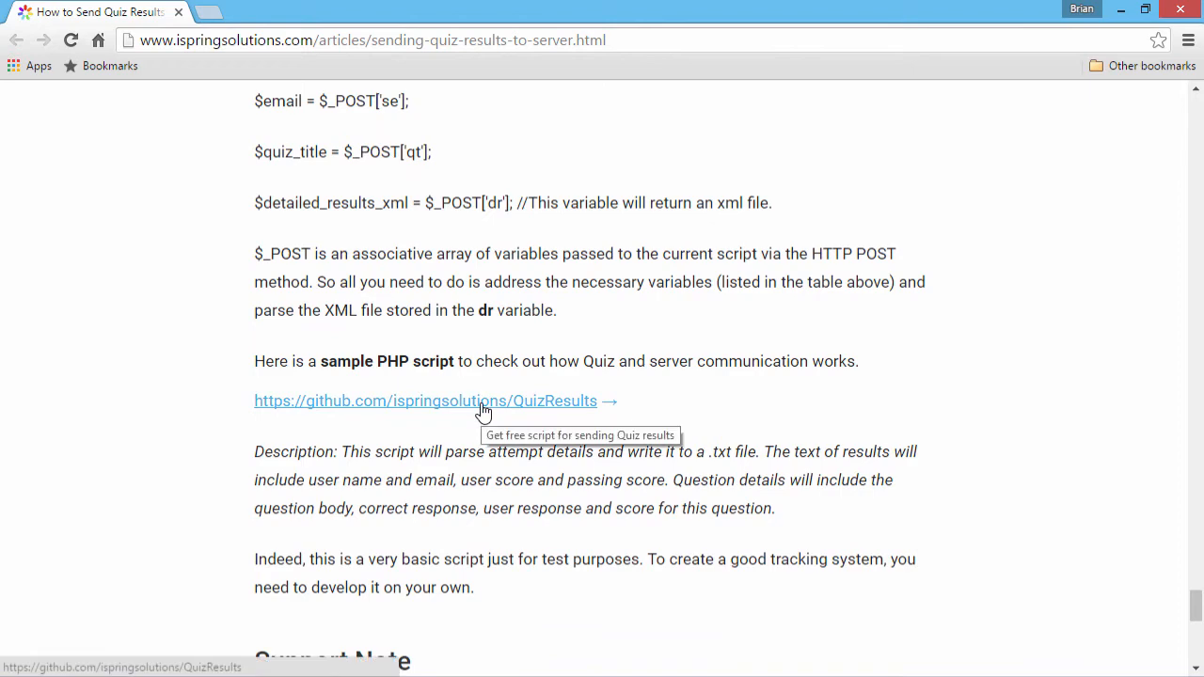
{"action": "scroll", "scroll_direction": "down", "scroll_amount": 3}
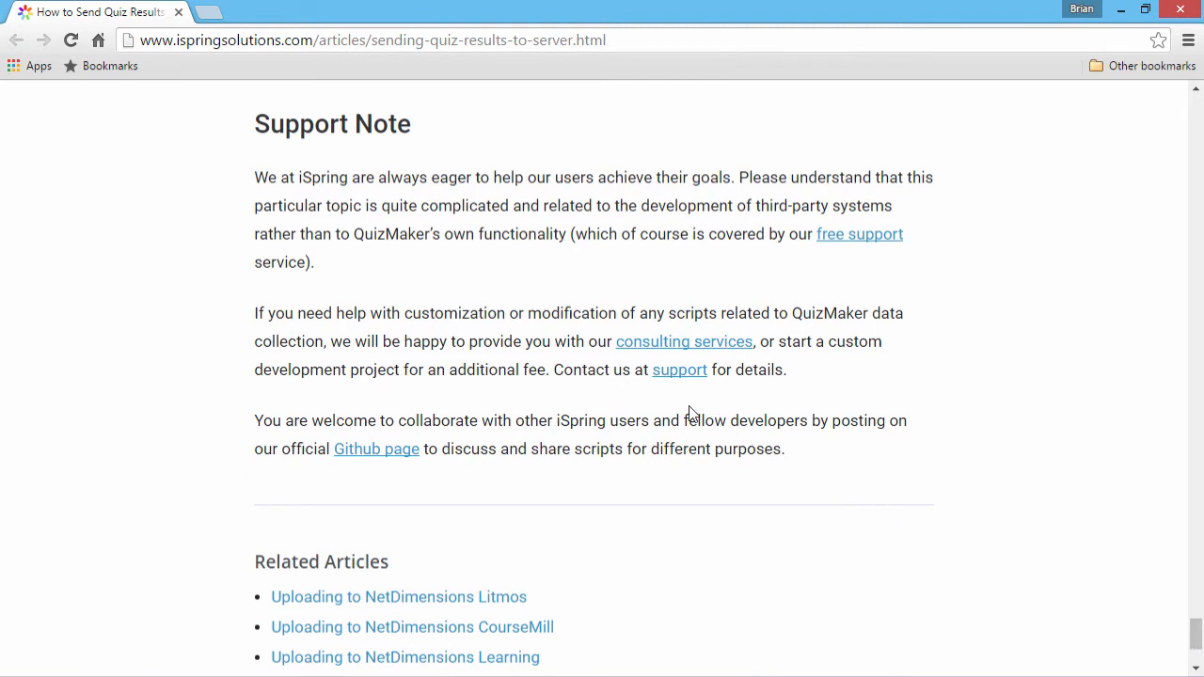
{"action": "mouse_move", "coordinate": [682, 404]}
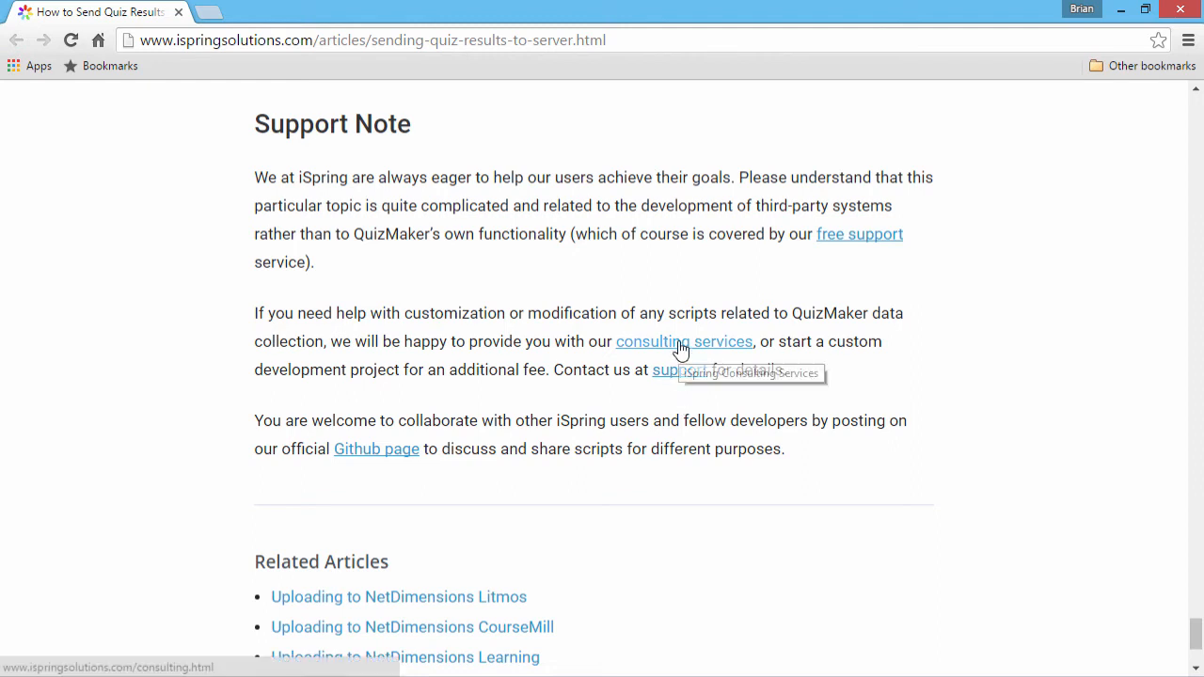
{"action": "mouse_move", "coordinate": [680, 369]}
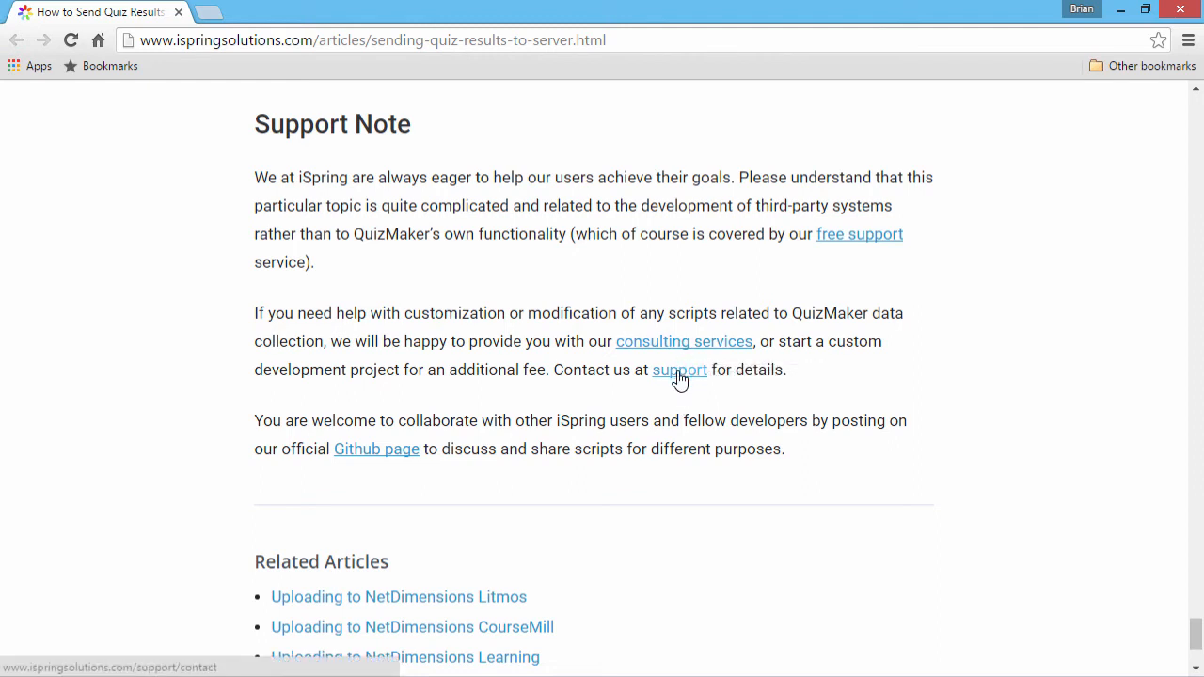
{"action": "mouse_move", "coordinate": [680, 368]}
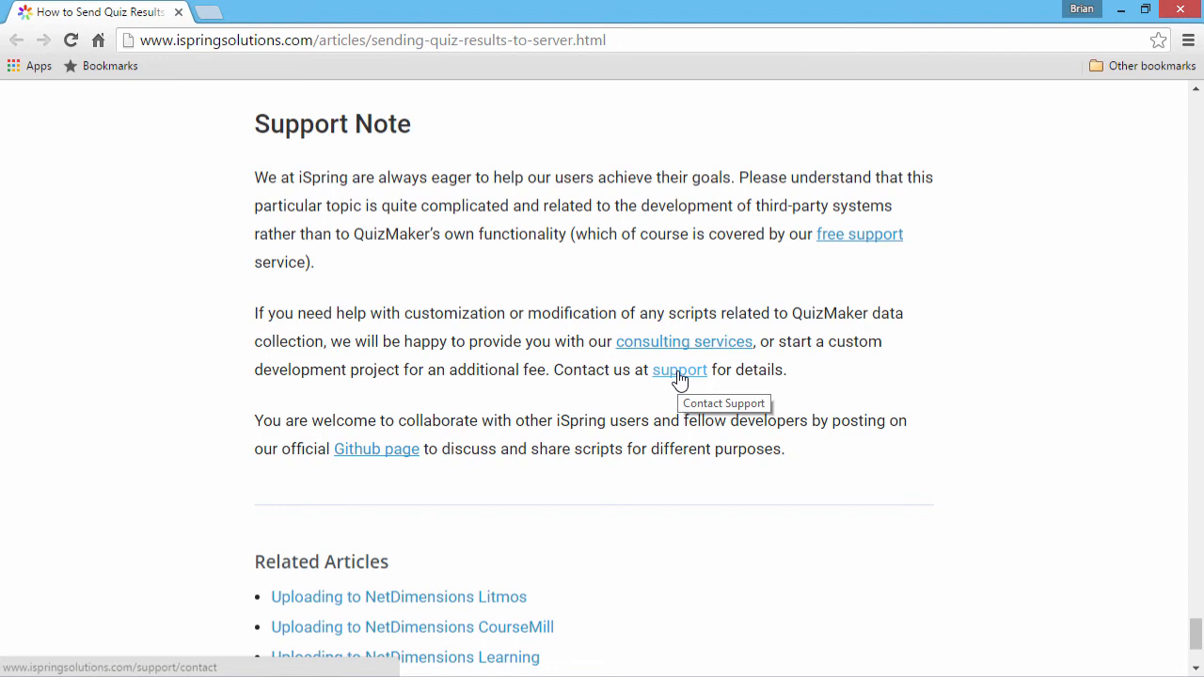